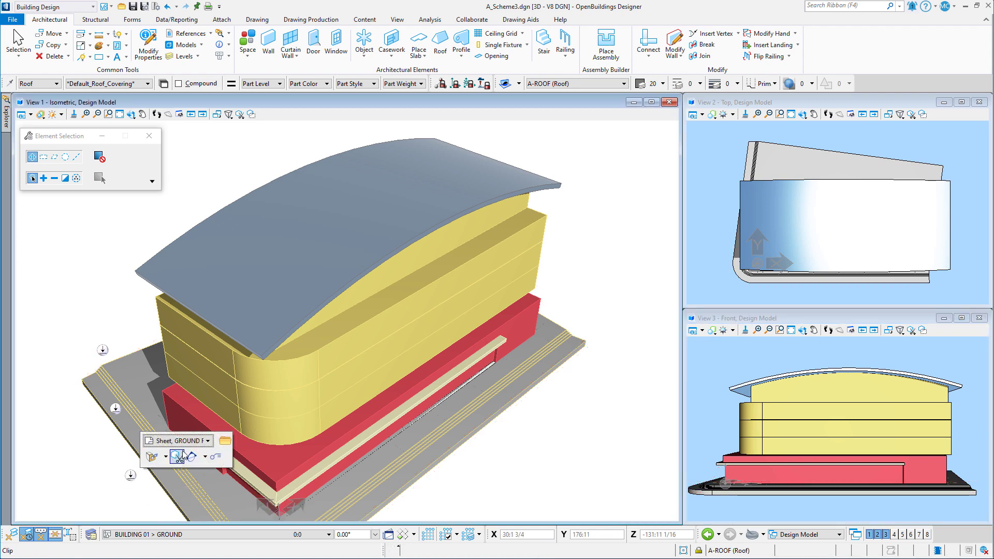
pyautogui.moveTo(225, 444)
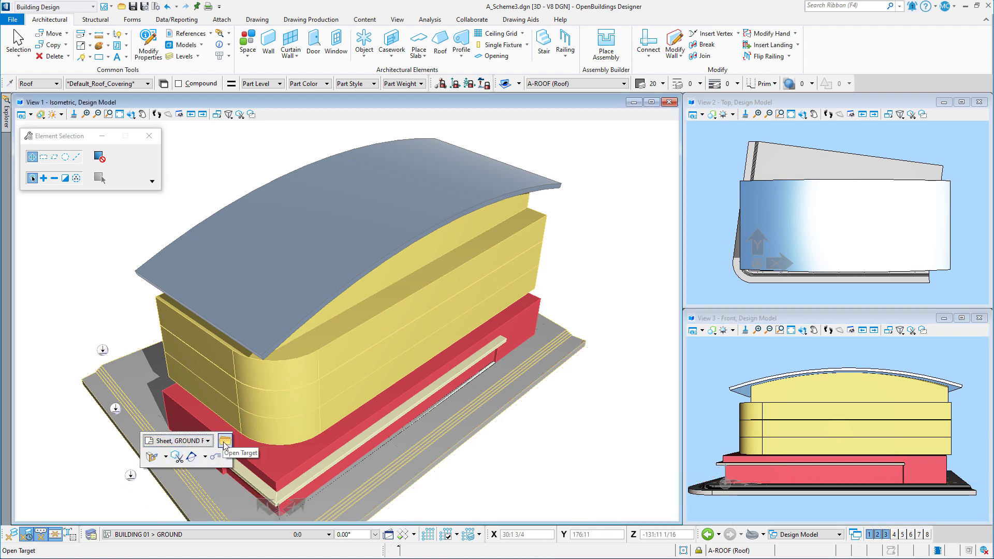
# Open the sheet linked to the ground floor marker via Open Target
pyautogui.click(225, 440)
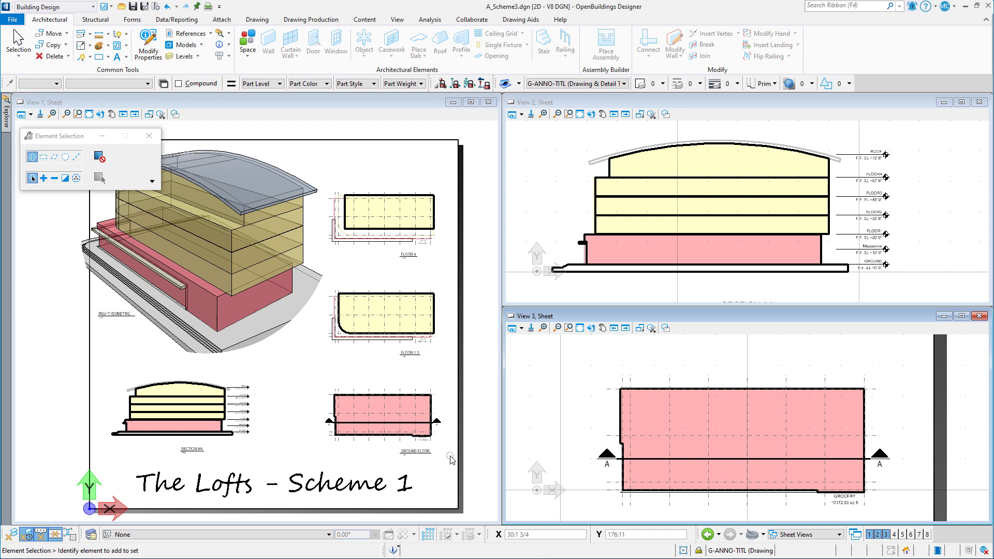
pyautogui.moveTo(445, 233)
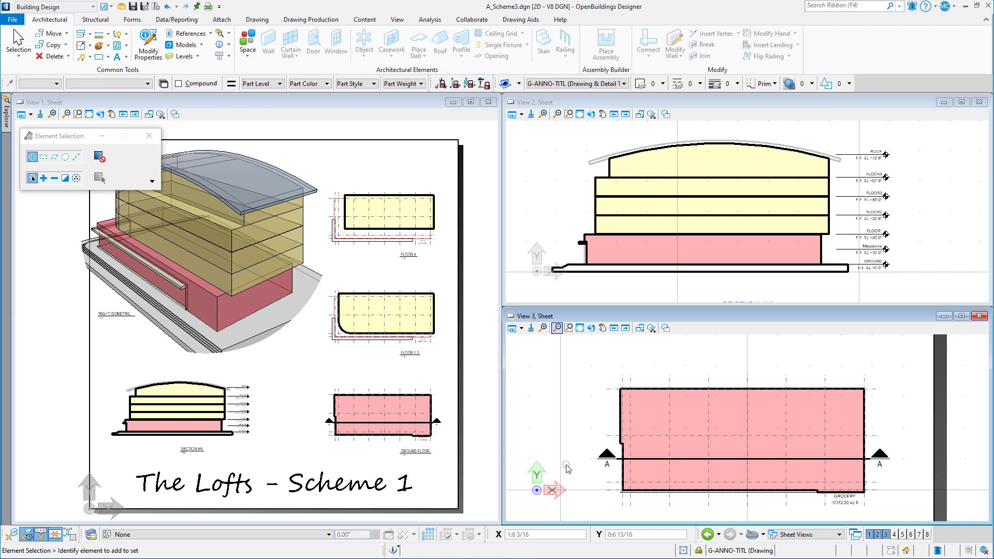
pyautogui.moveTo(567, 467)
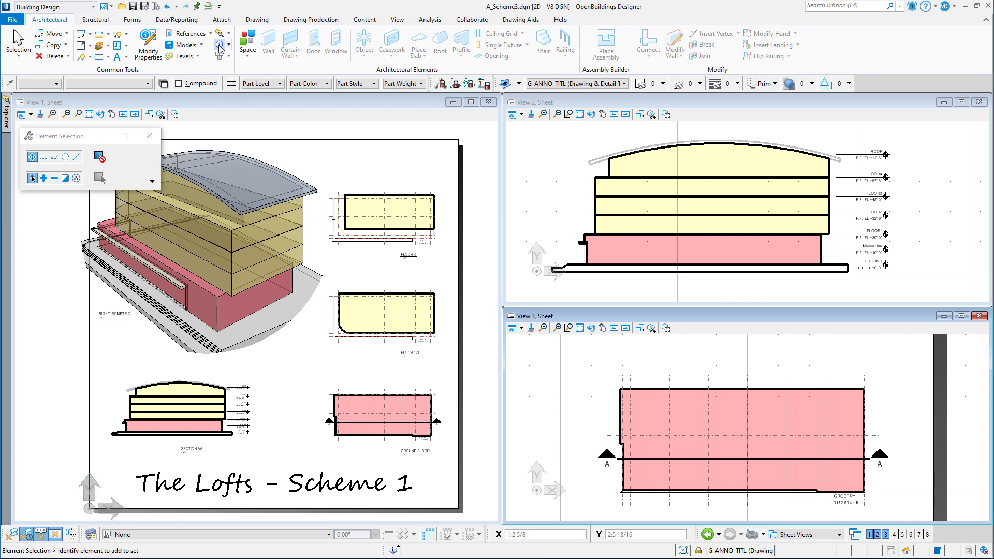
# Start attaching a new raster from References > Raster Manager
pyautogui.click(190, 34)
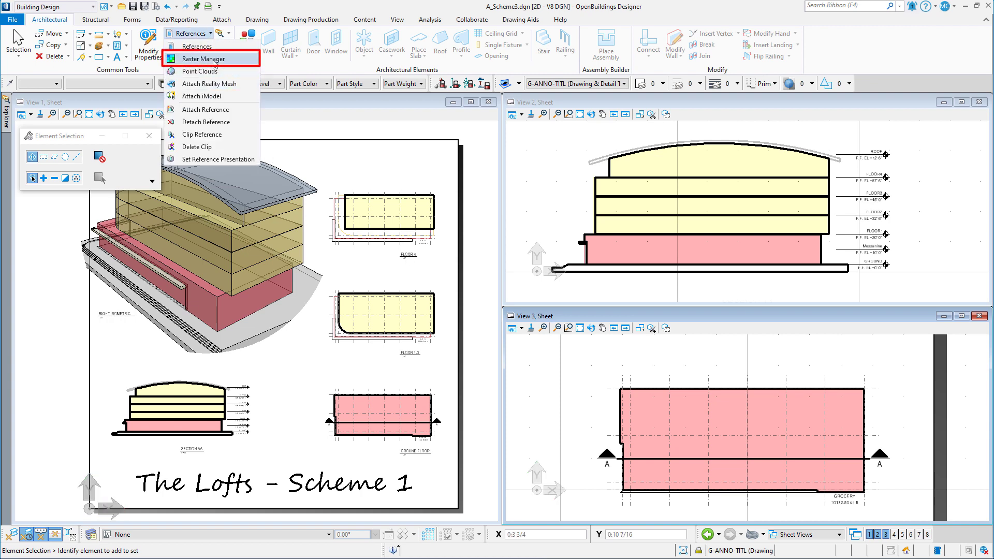
pyautogui.click(202, 58)
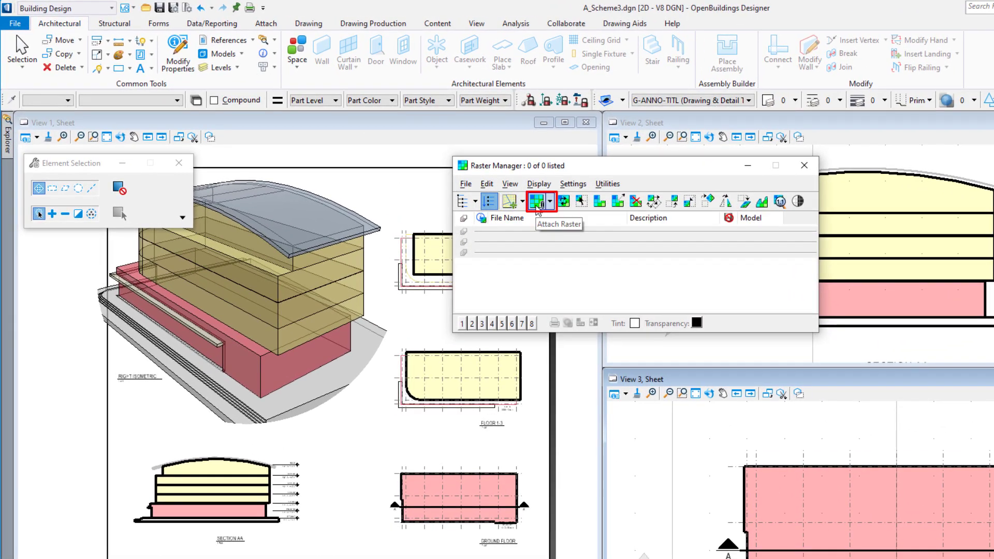
pyautogui.click(537, 202)
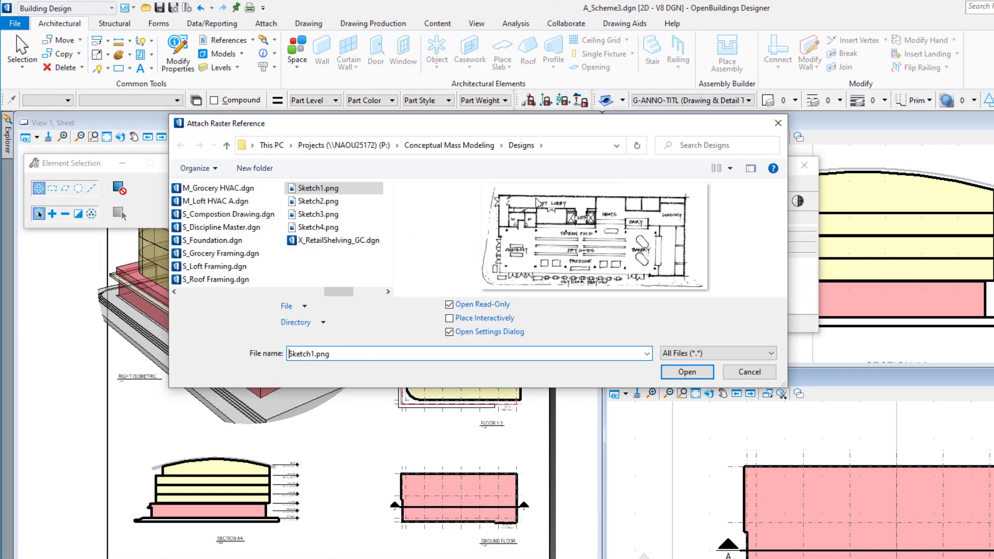
# Preview Sketch2.png and Sketch4.png, then select the Sketch1.png floor-plan scan
pyautogui.click(317, 200)
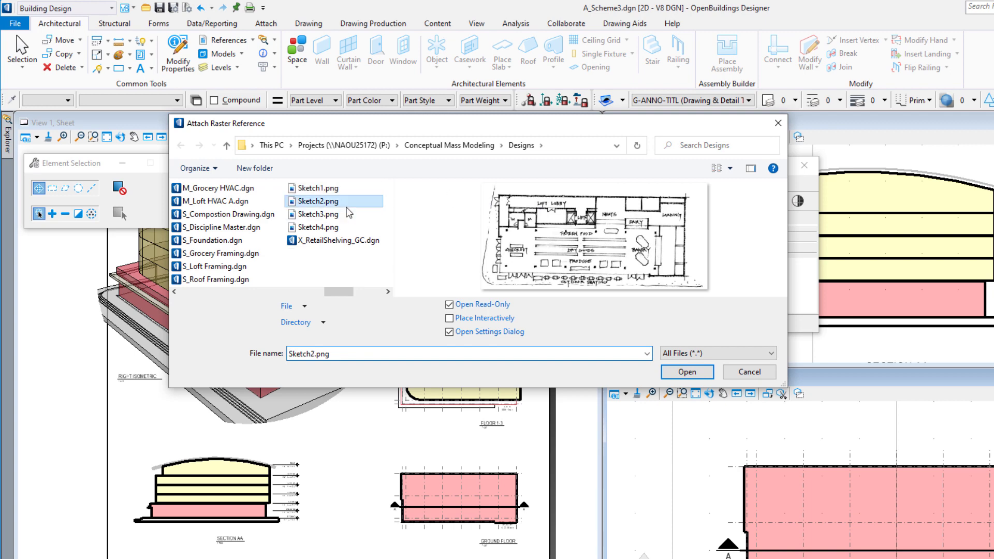
pyautogui.click(317, 227)
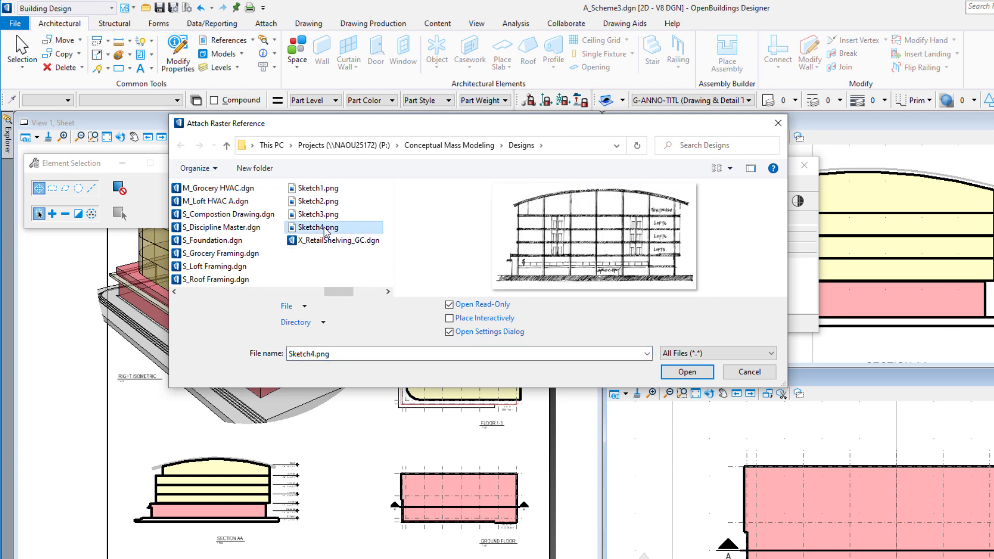
pyautogui.click(318, 187)
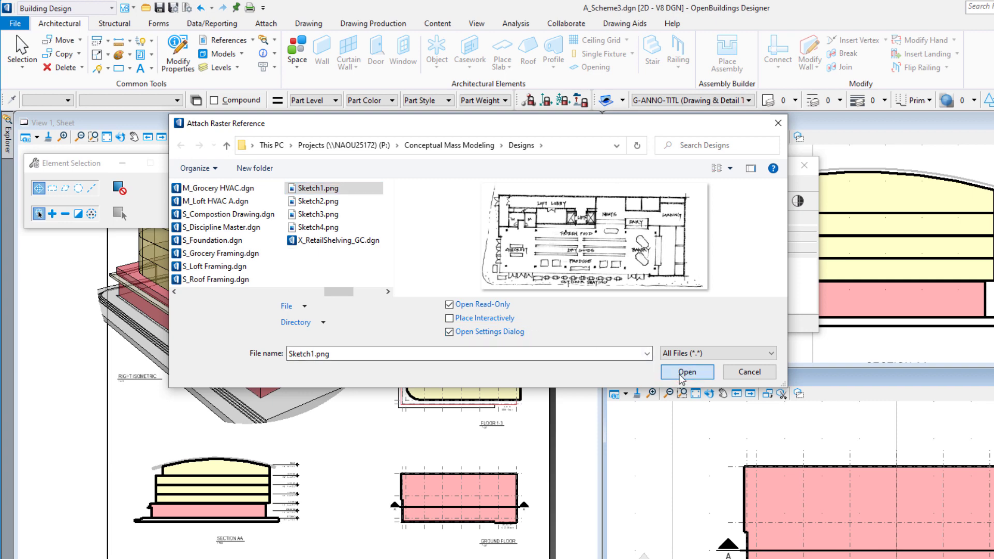
# Confirm Sketch1.png and set its background colour to Index 1
pyautogui.click(687, 372)
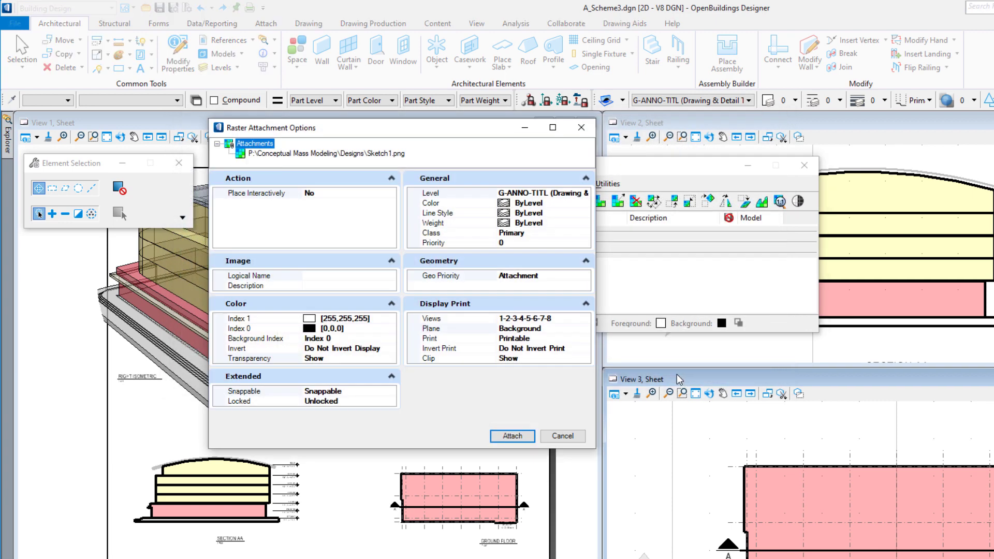
pyautogui.click(255, 337)
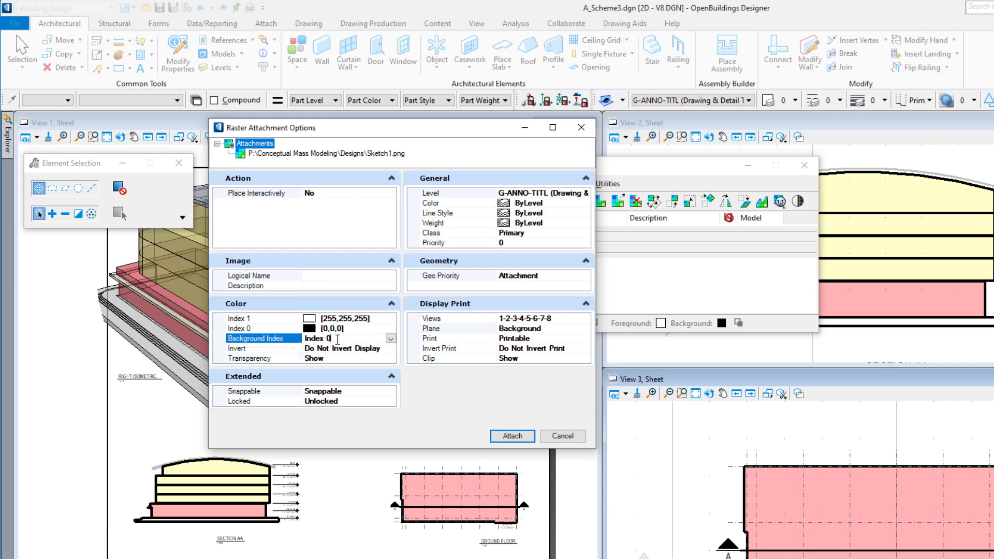
pyautogui.click(390, 337)
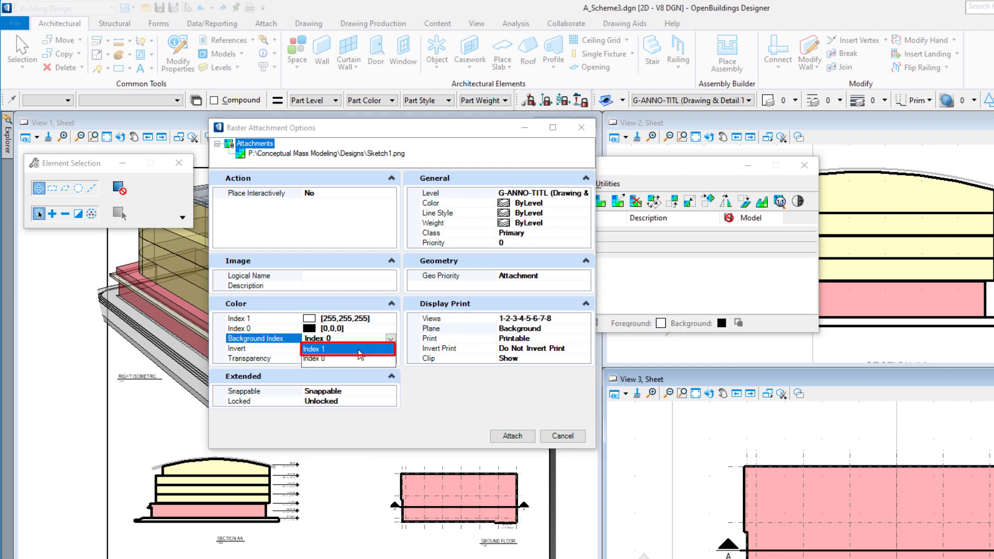
pyautogui.click(346, 348)
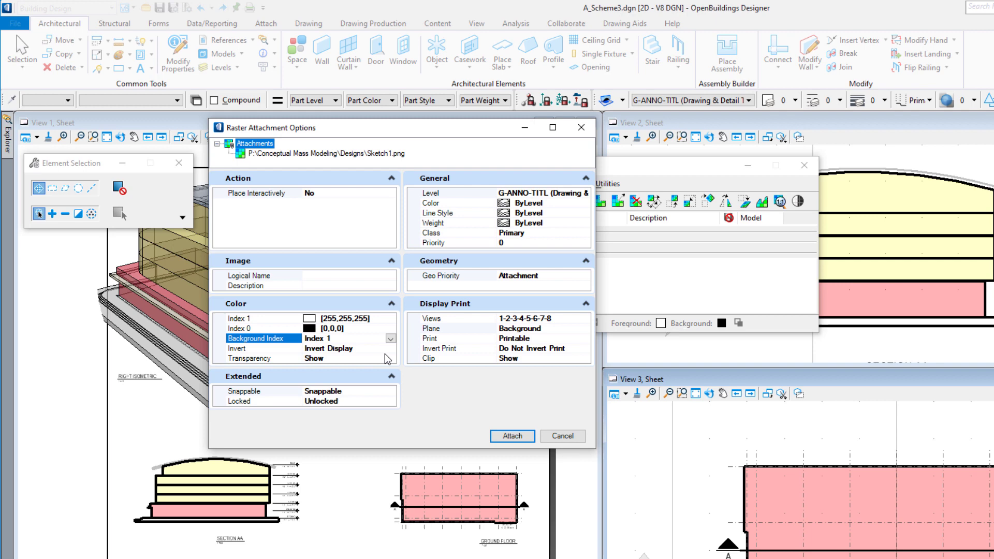
pyautogui.moveTo(385, 355)
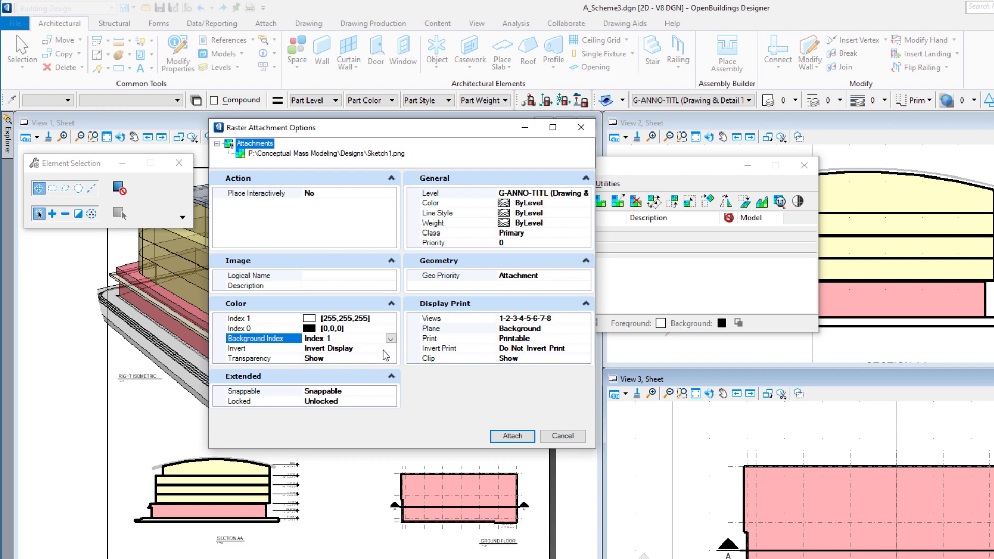
pyautogui.moveTo(365, 365)
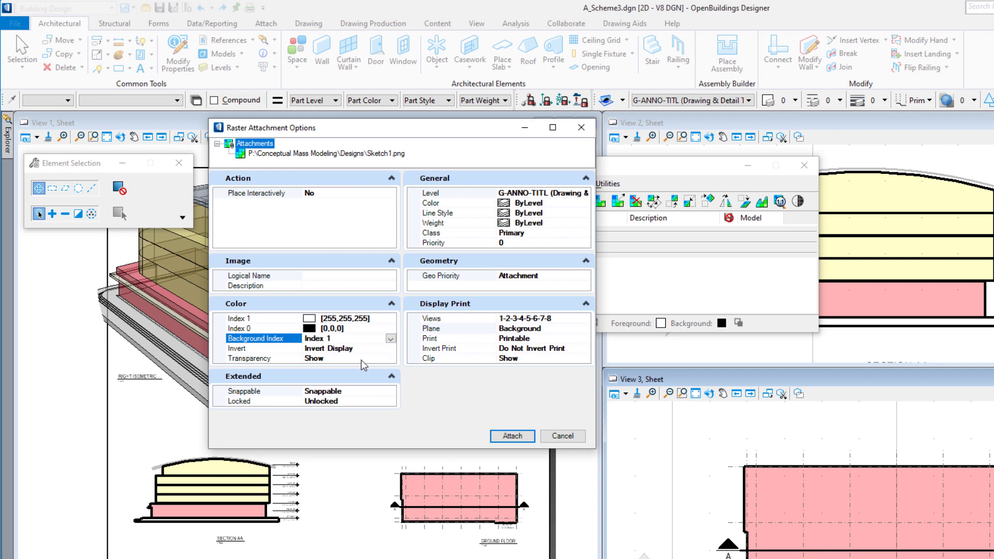
pyautogui.moveTo(375, 358)
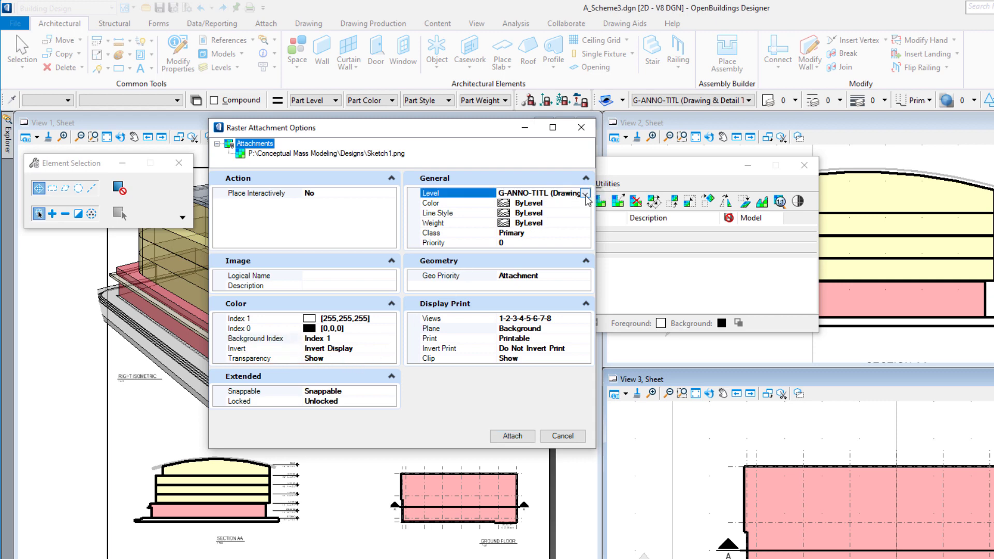
# Place the raster on level A-VIEW-FORW and edit its display plane to Design
pyautogui.click(585, 192)
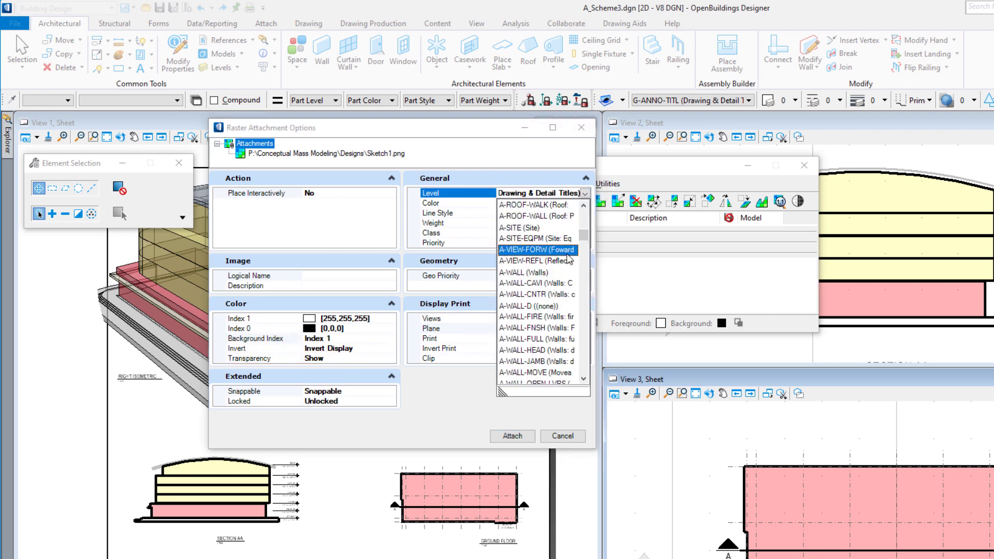
pyautogui.click(535, 249)
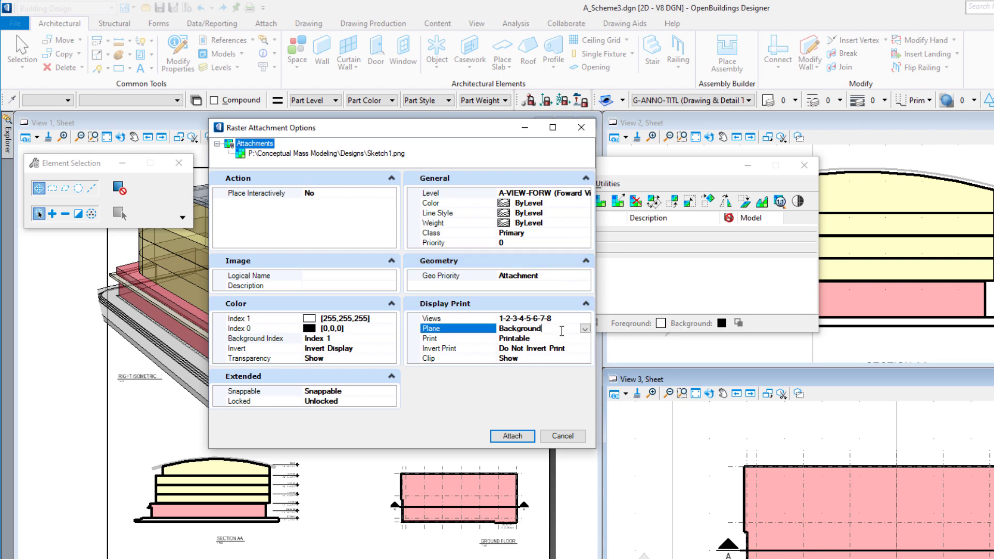
pyautogui.click(583, 329)
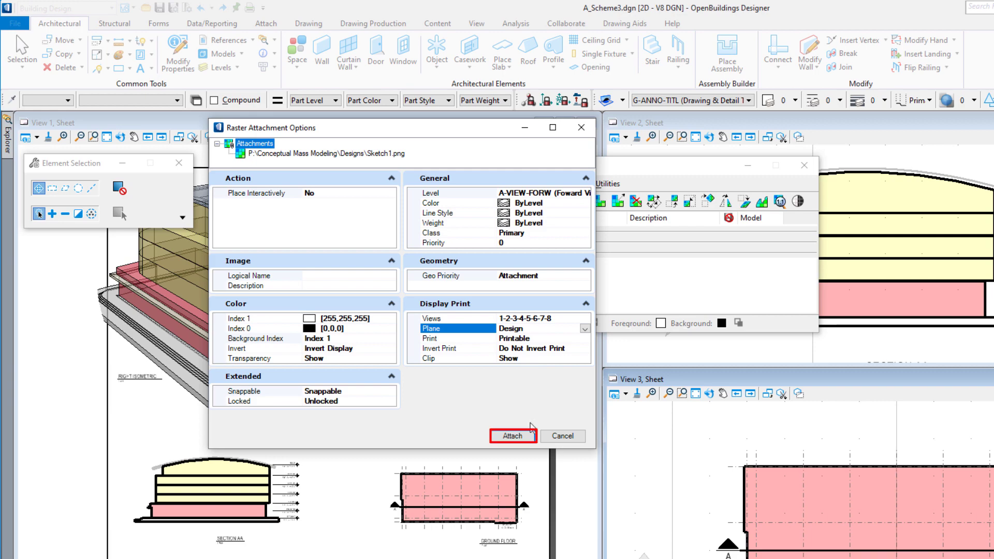
# Attach Sketch1.png and make it display transparently over the pink ground floor plan
pyautogui.click(512, 436)
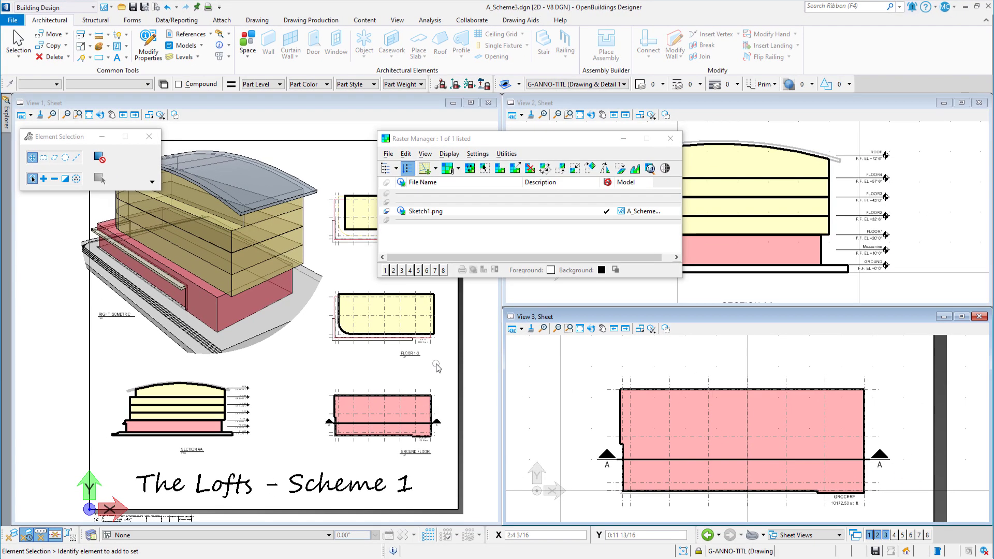
pyautogui.moveTo(306, 356)
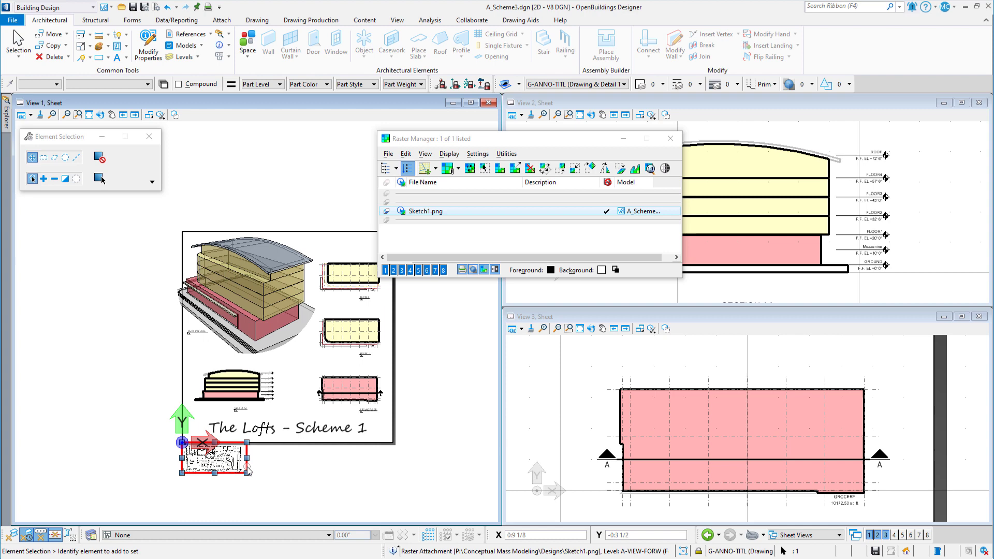
pyautogui.rightClick(215, 463)
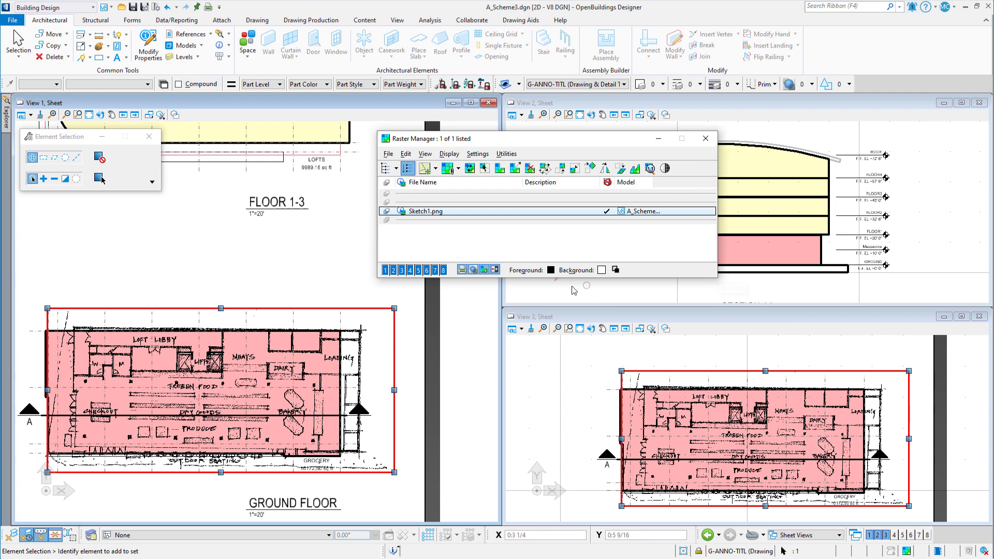
pyautogui.click(472, 271)
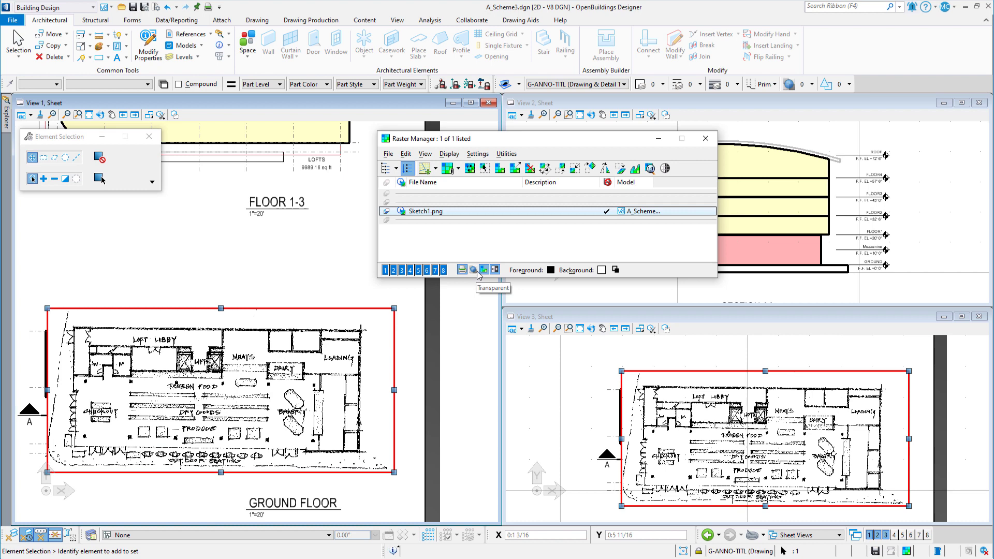
pyautogui.click(483, 269)
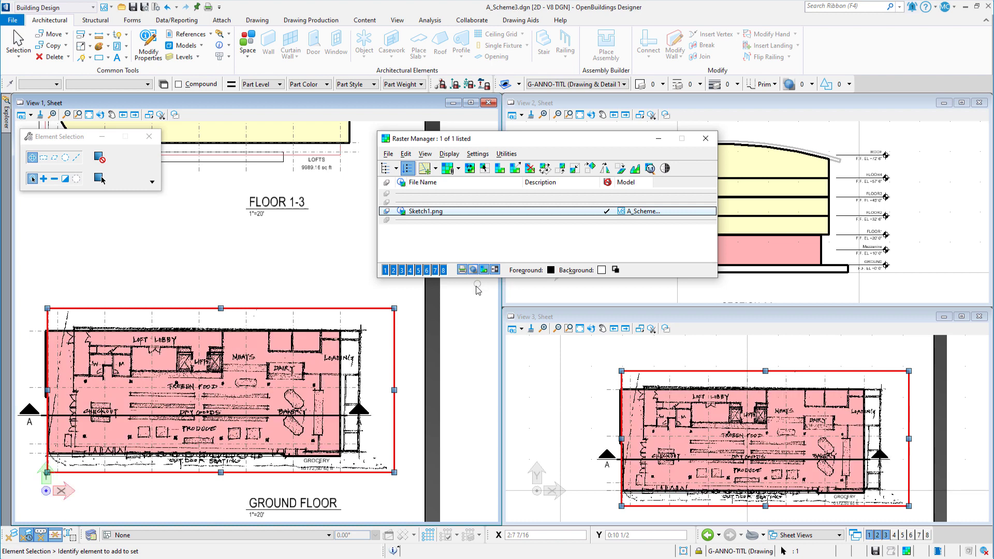
pyautogui.rightClick(424, 211)
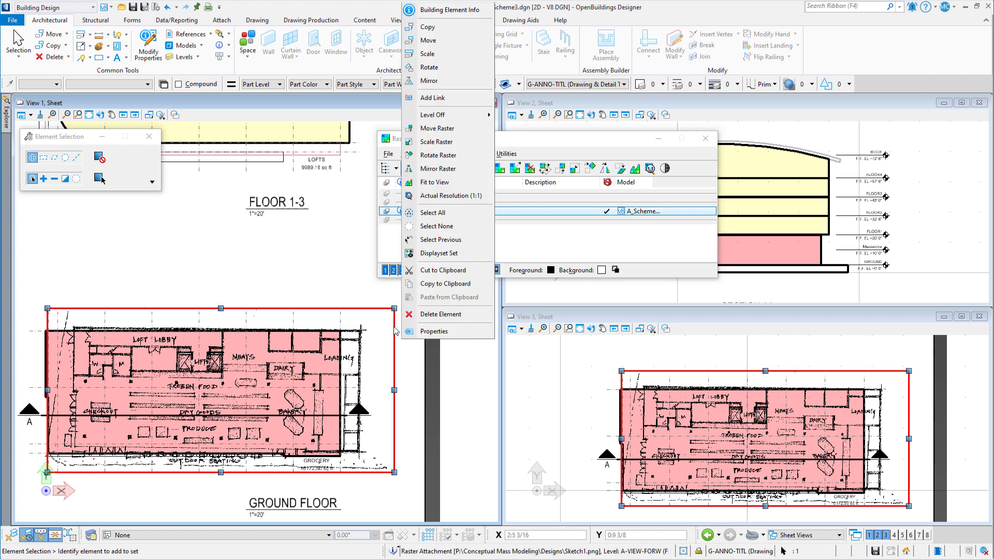
# Scale Sketch1.png proportionally by reference points so its lines match the plan walls
pyautogui.click(429, 40)
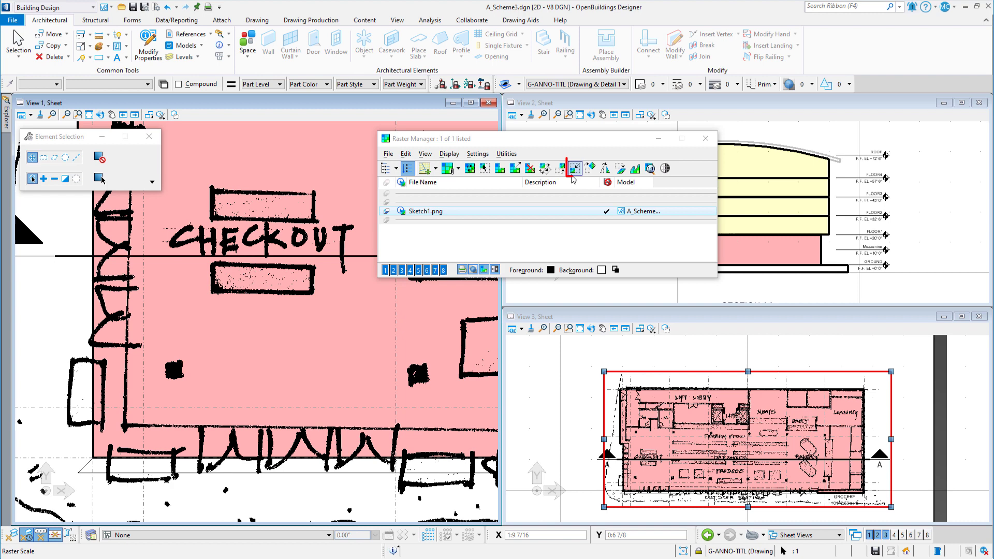
pyautogui.click(574, 168)
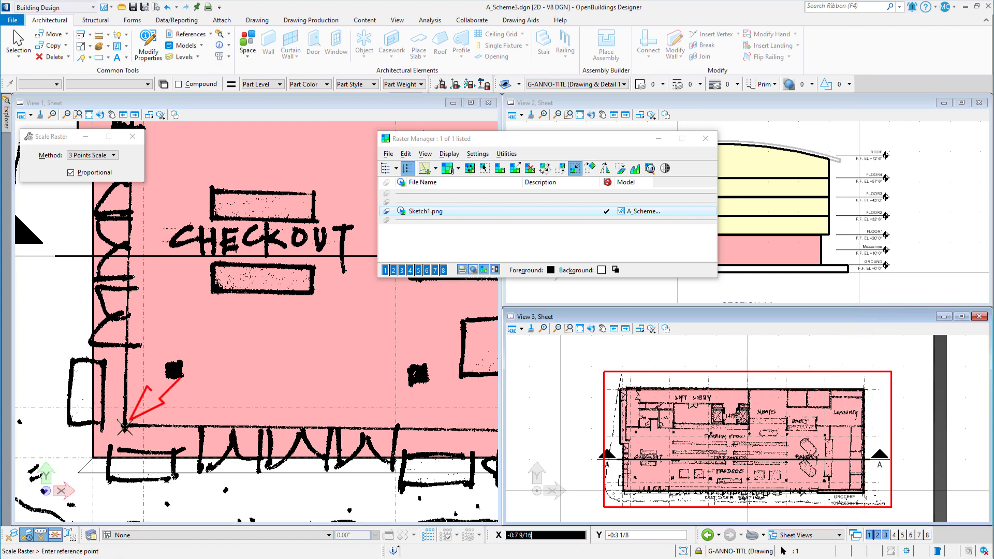
pyautogui.click(126, 423)
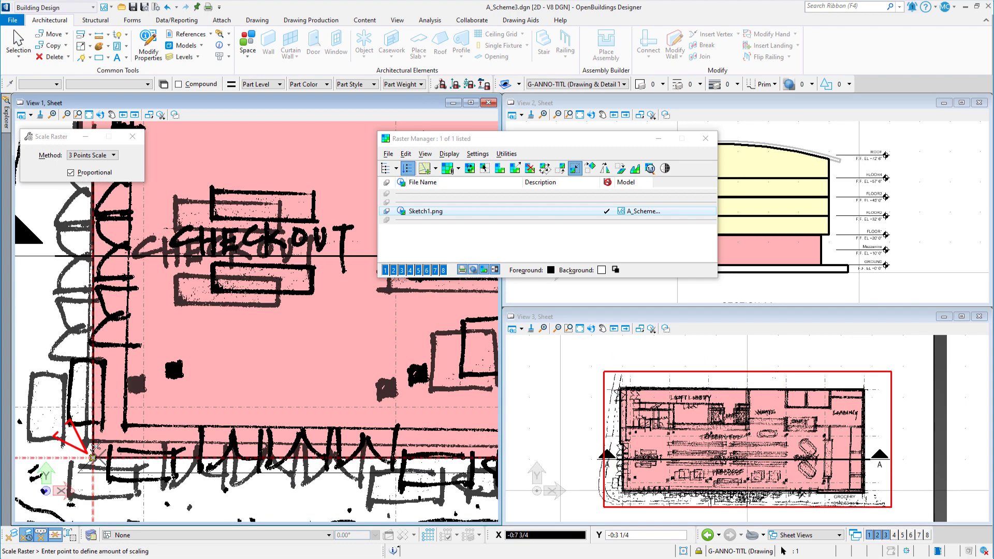
pyautogui.click(96, 455)
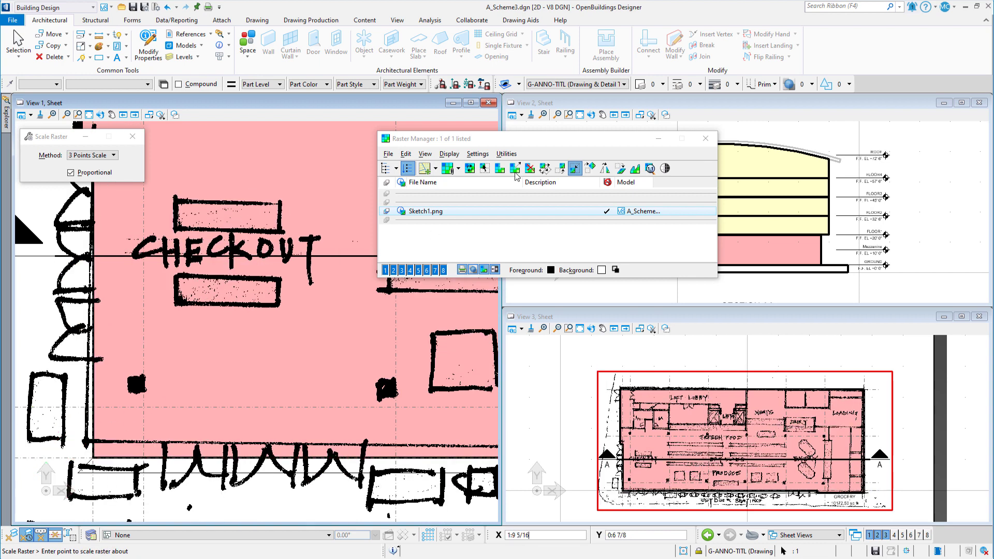
# Rotate Sketch1.png by three points about a pivot to align with the plan corner
pyautogui.click(589, 168)
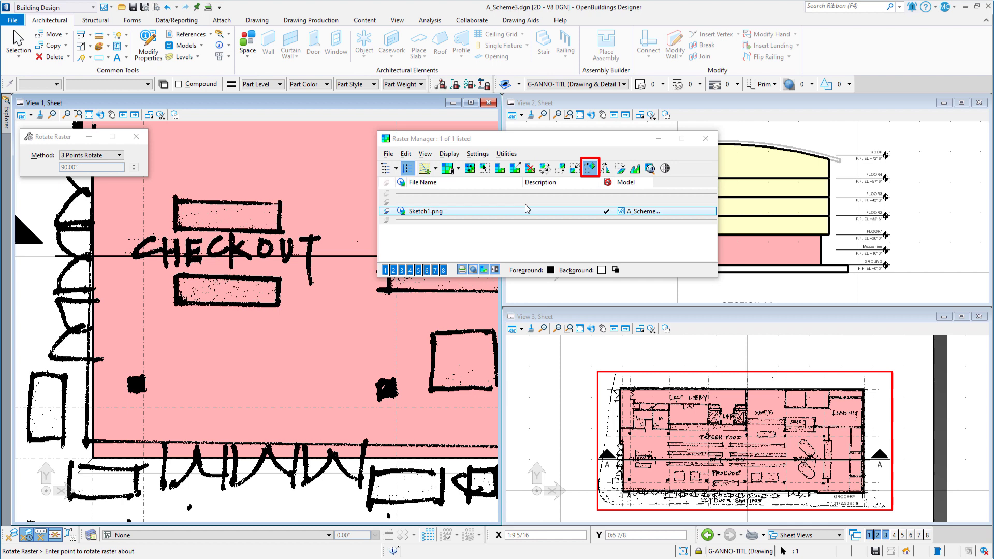
pyautogui.click(91, 155)
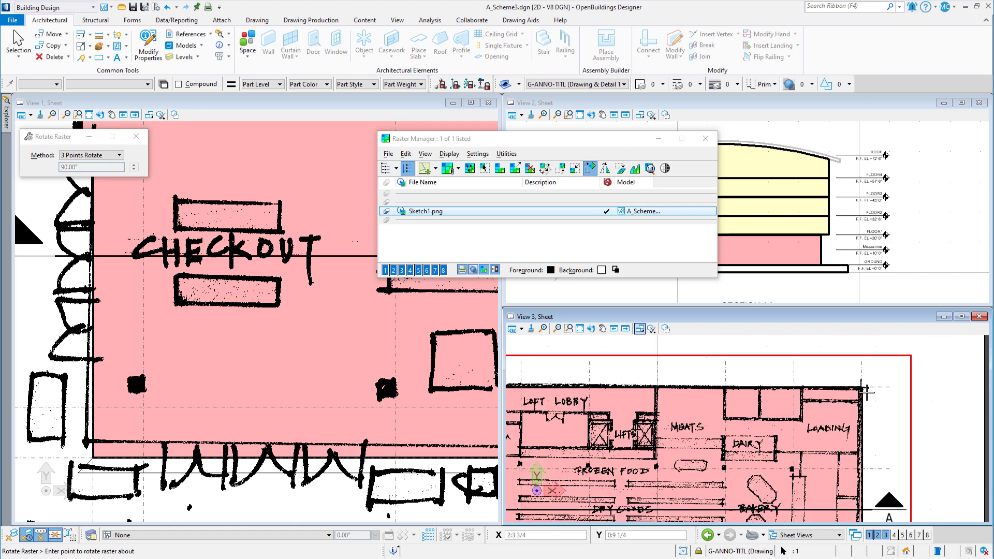
pyautogui.click(856, 382)
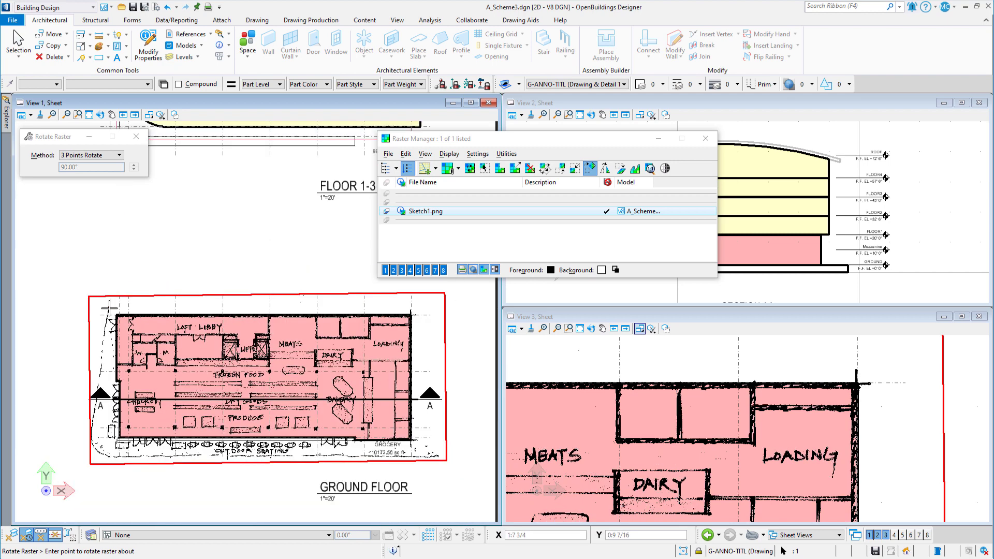
# Attach Sketch2.png and the remaining scans over the plans and section, then close Raster Manager
pyautogui.click(451, 168)
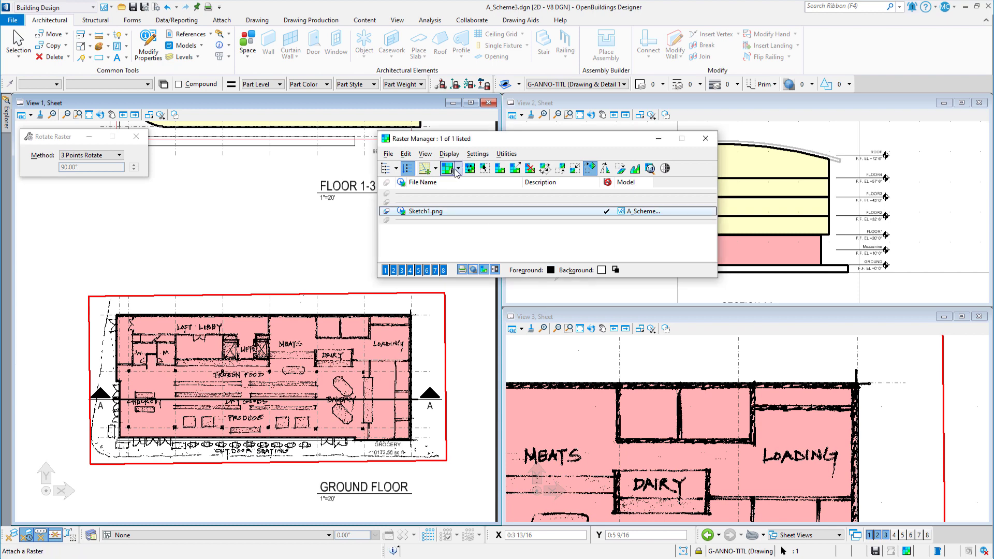
pyautogui.click(448, 168)
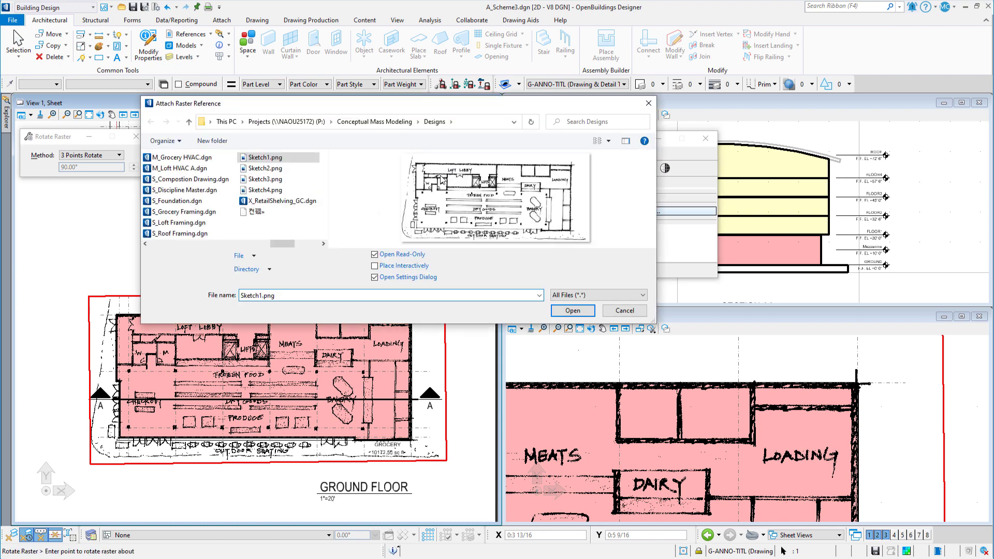
pyautogui.click(267, 168)
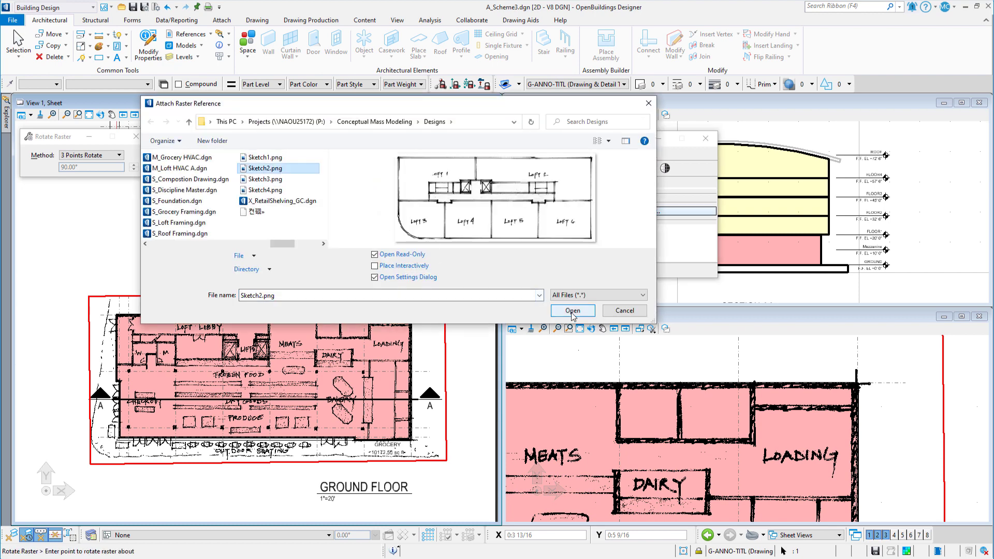
pyautogui.click(571, 311)
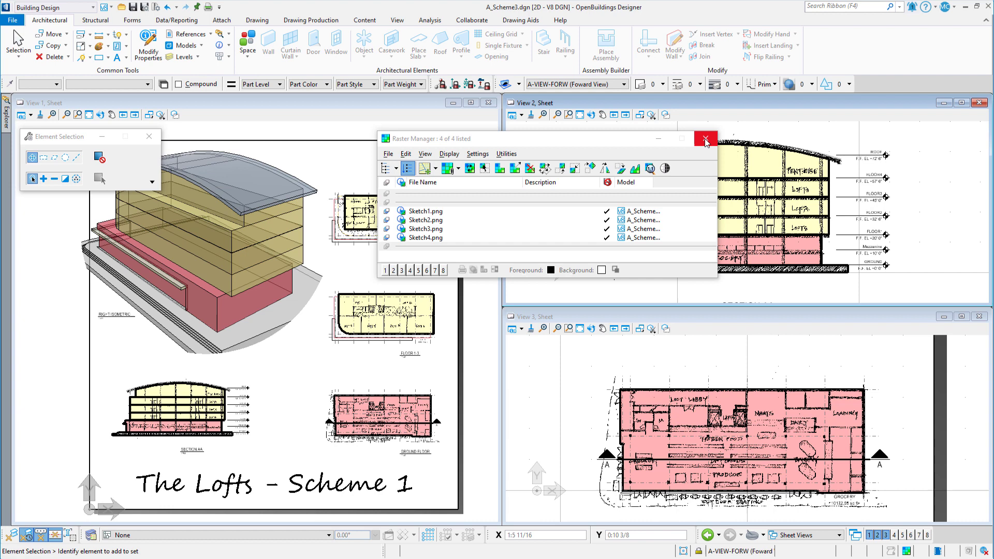
pyautogui.click(704, 138)
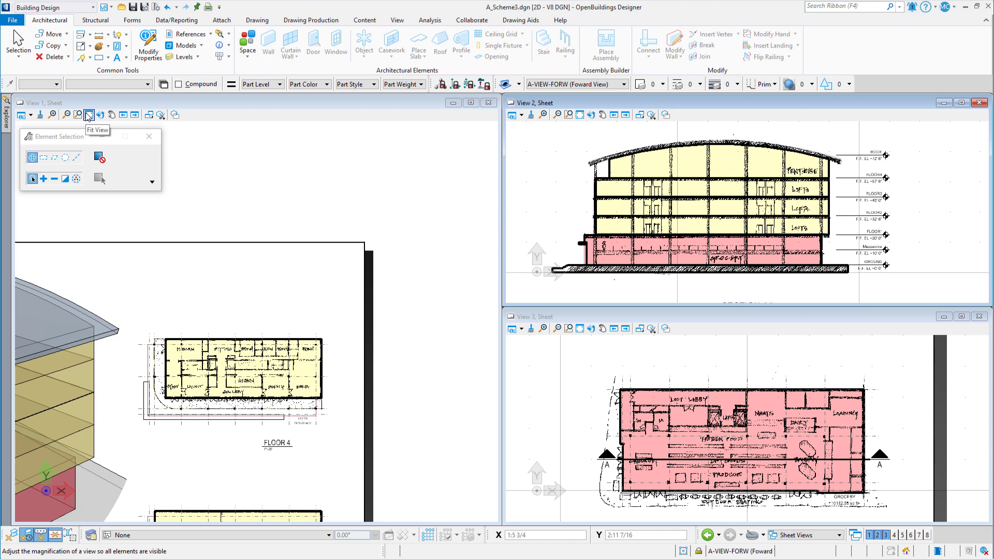
# Fit the sheet content in View 1 before returning to the 3D design model
pyautogui.click(87, 115)
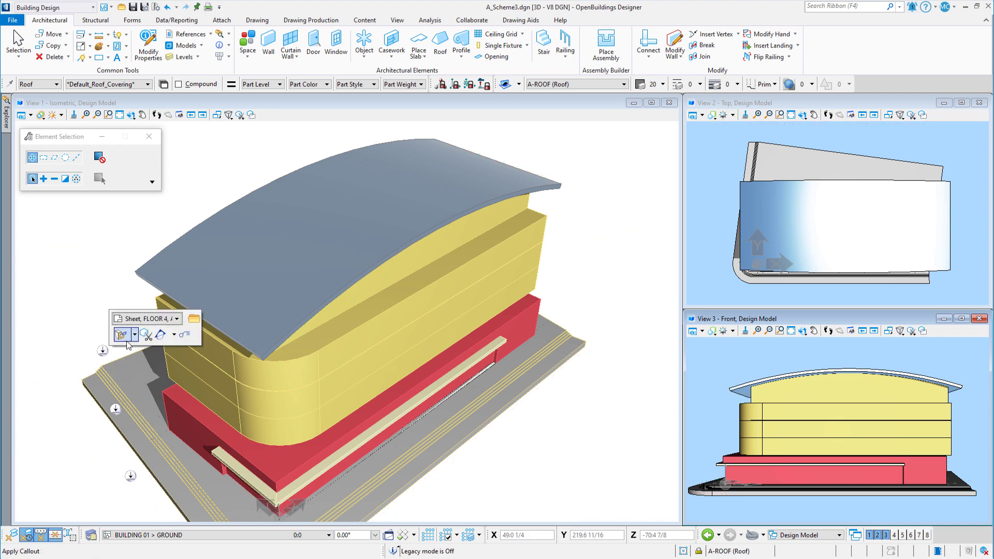
# Apply the floor plan and Section AA callouts with Clip Plane and Annotations so sketches show in 3D
pyautogui.click(135, 335)
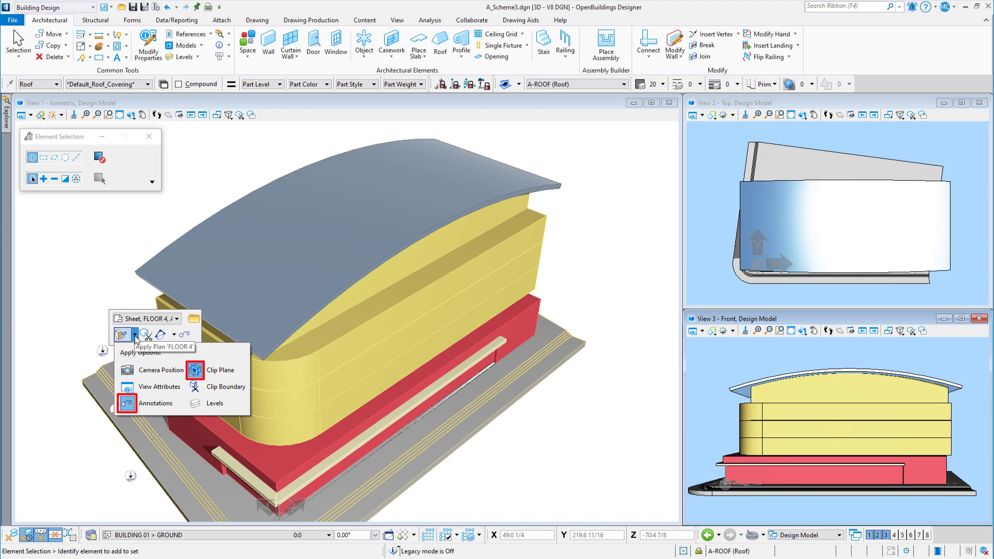
pyautogui.click(124, 335)
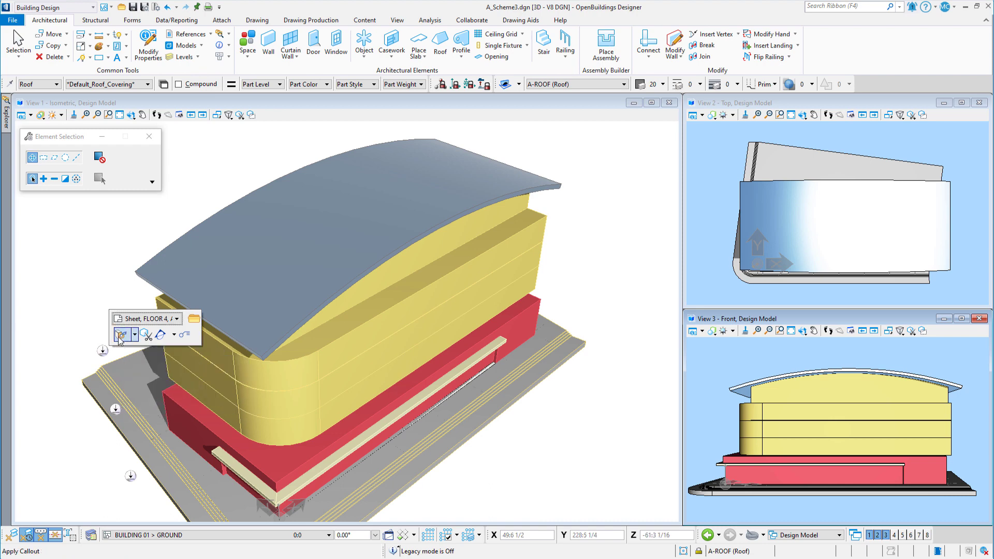
pyautogui.click(122, 335)
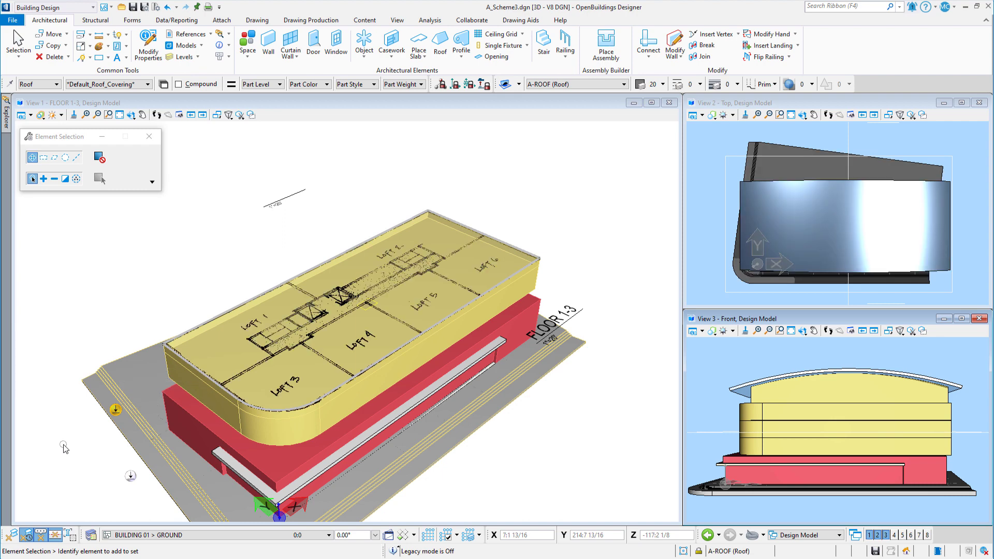
pyautogui.moveTo(62, 459)
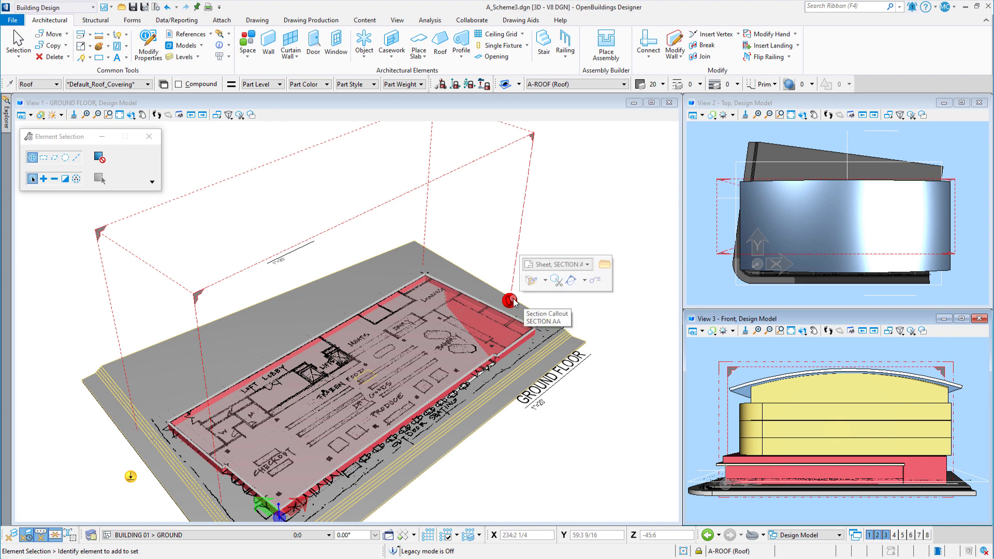
pyautogui.click(508, 300)
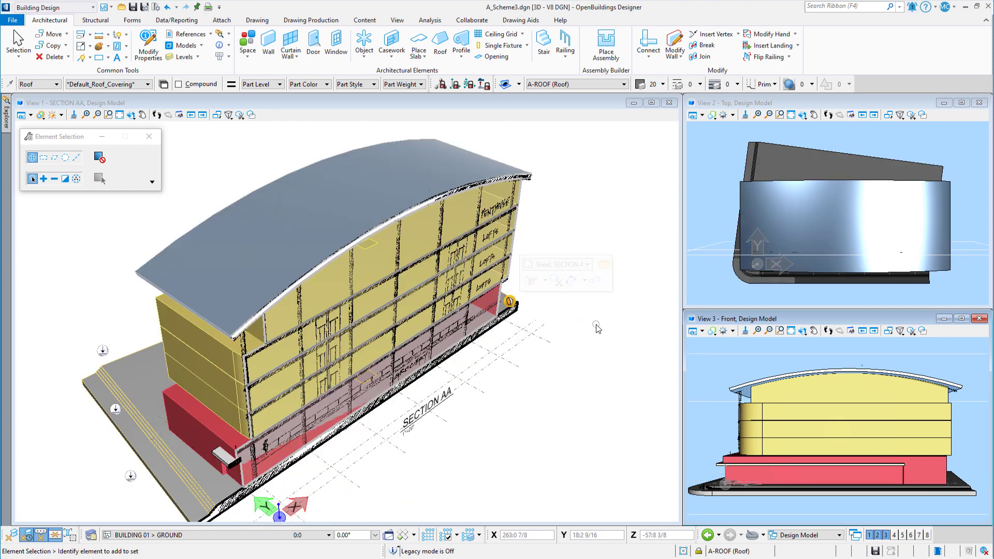